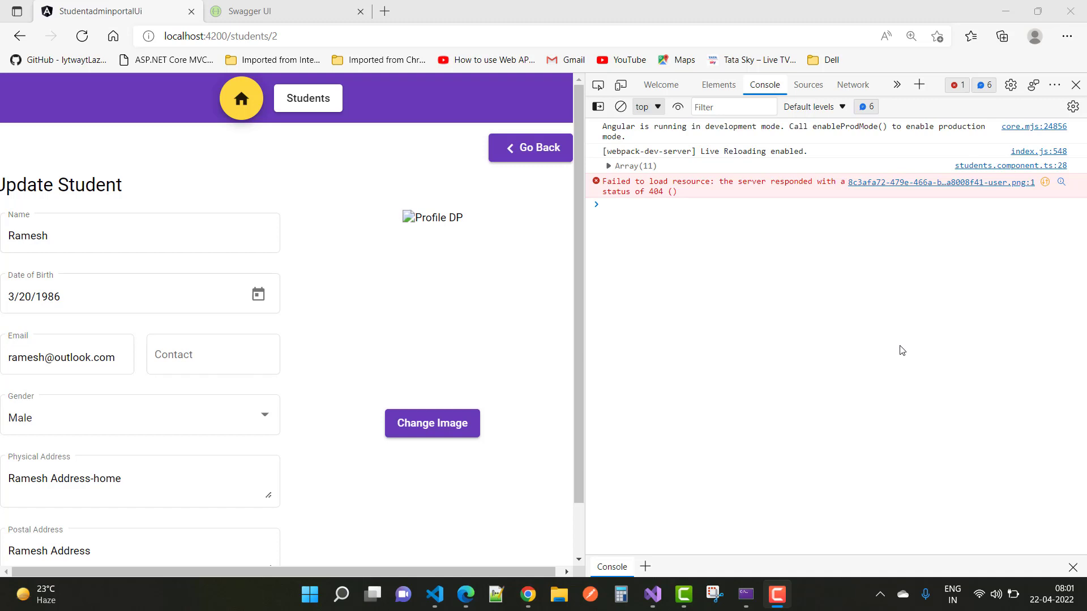
{"action": "mouse_move", "coordinate": [749, 282]}
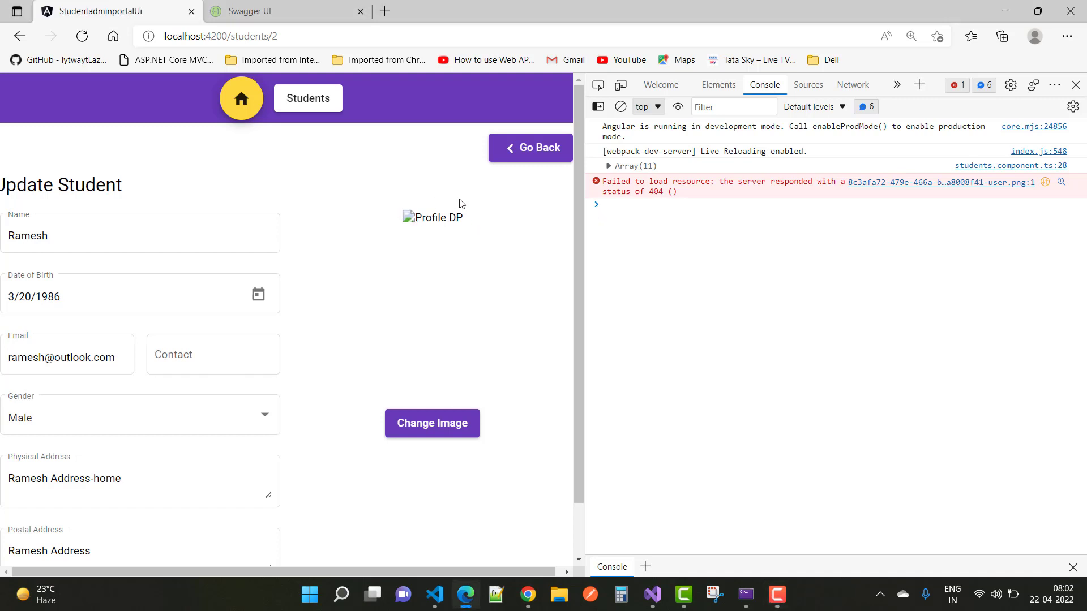
{"action": "mouse_move", "coordinate": [376, 200]}
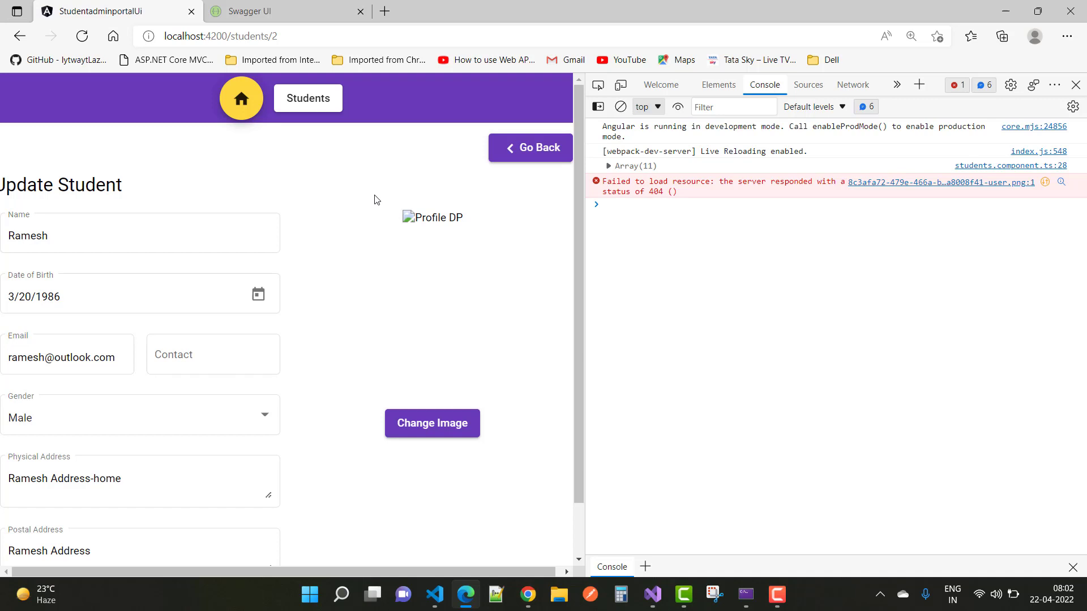
{"action": "mouse_move", "coordinate": [625, 195]}
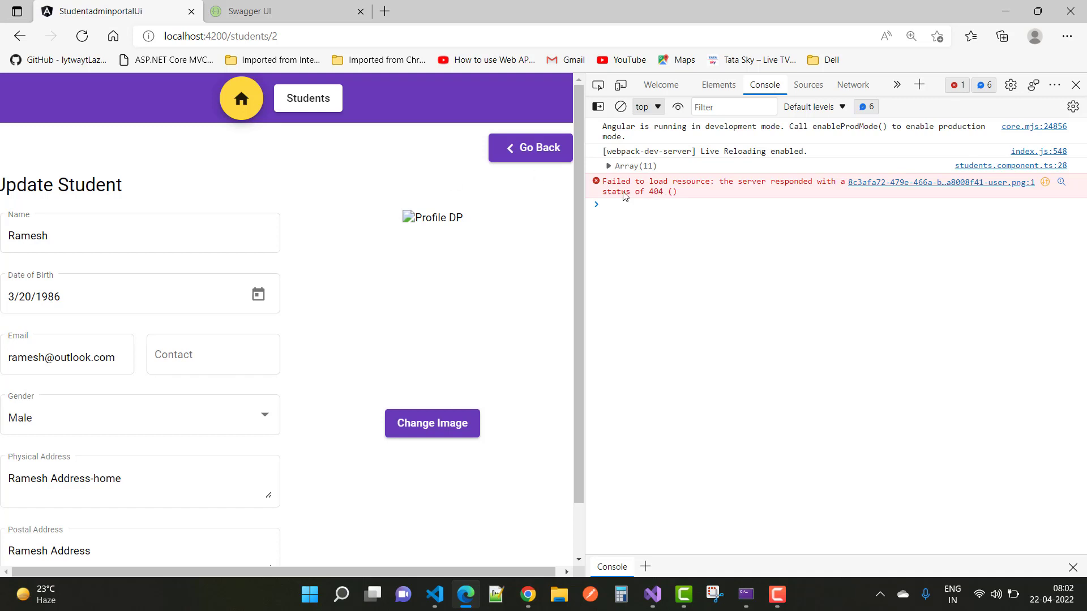
{"action": "mouse_move", "coordinate": [648, 189]}
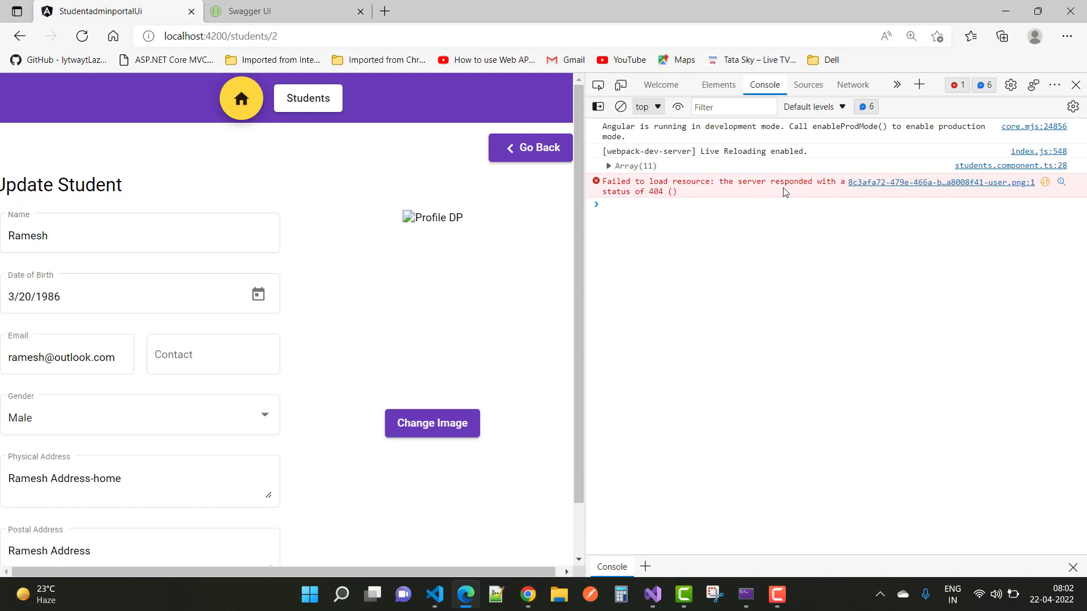
{"action": "mouse_move", "coordinate": [905, 154]}
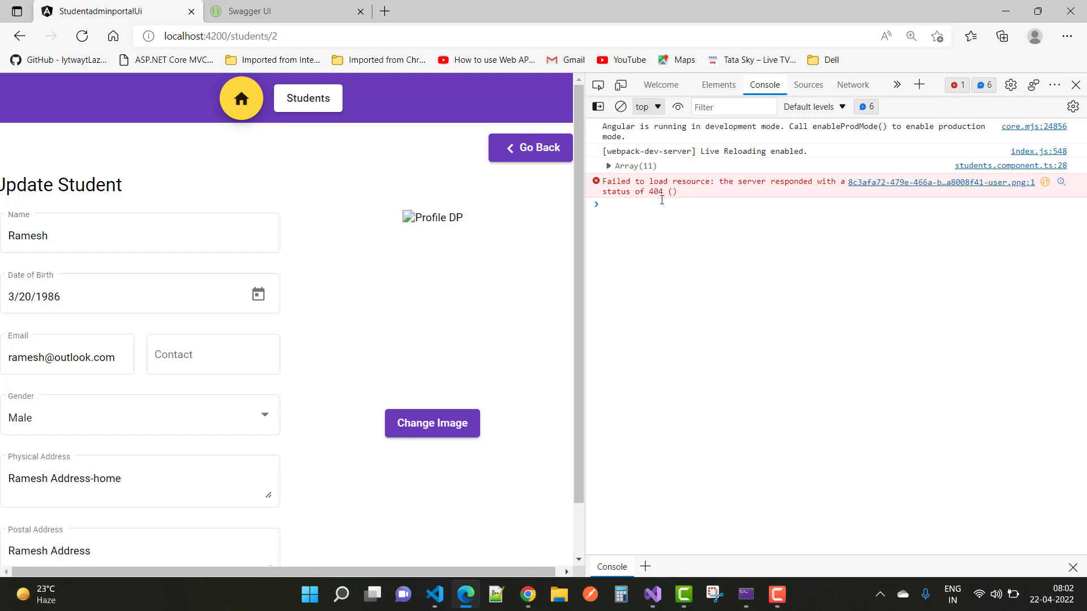
{"action": "mouse_move", "coordinate": [786, 89]}
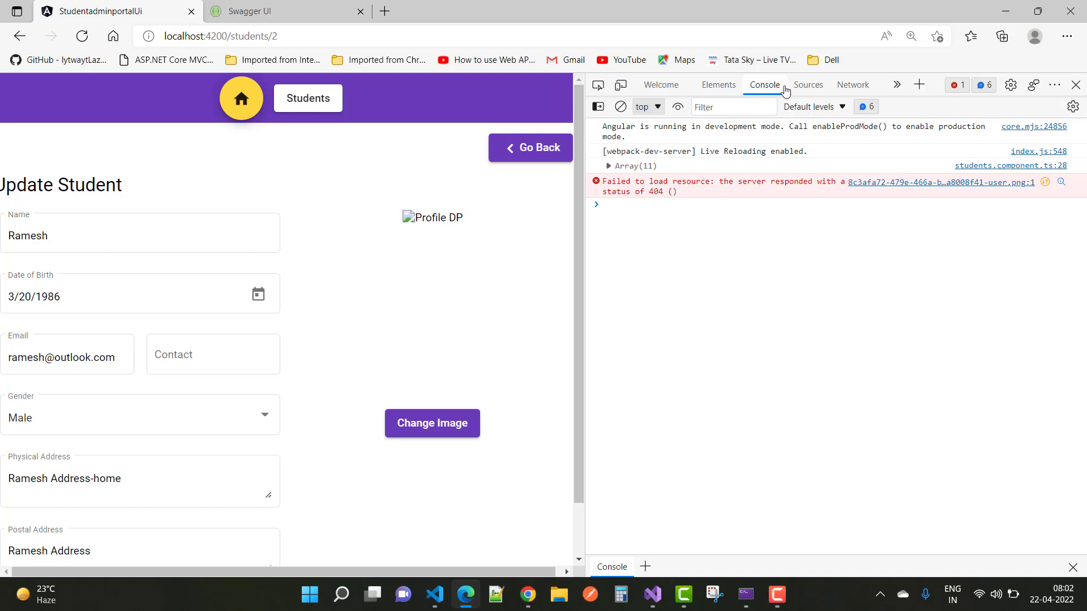
Inspect the broken Profile DP image to reveal its localhost:5001 StudentResources Images src
{"action": "left_click", "coordinate": [808, 84]}
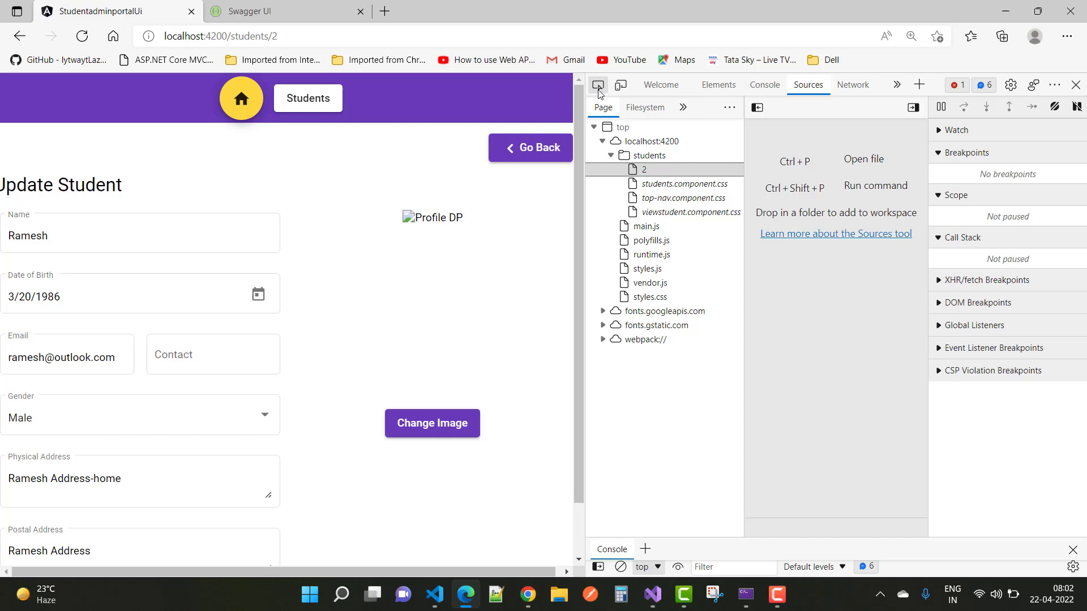
{"action": "left_click", "coordinate": [718, 83]}
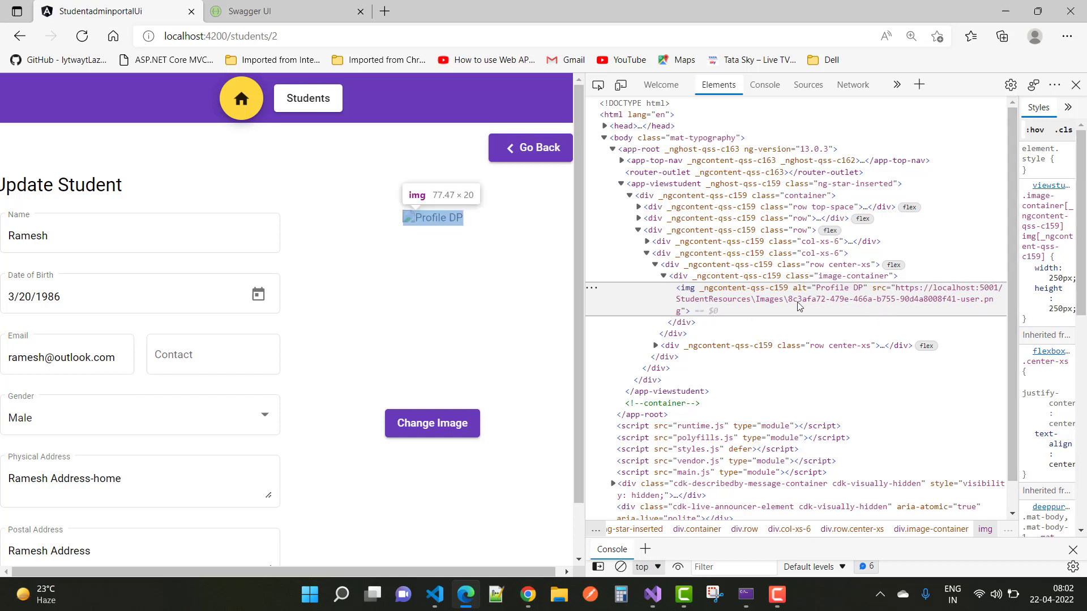
{"action": "mouse_move", "coordinate": [895, 291]}
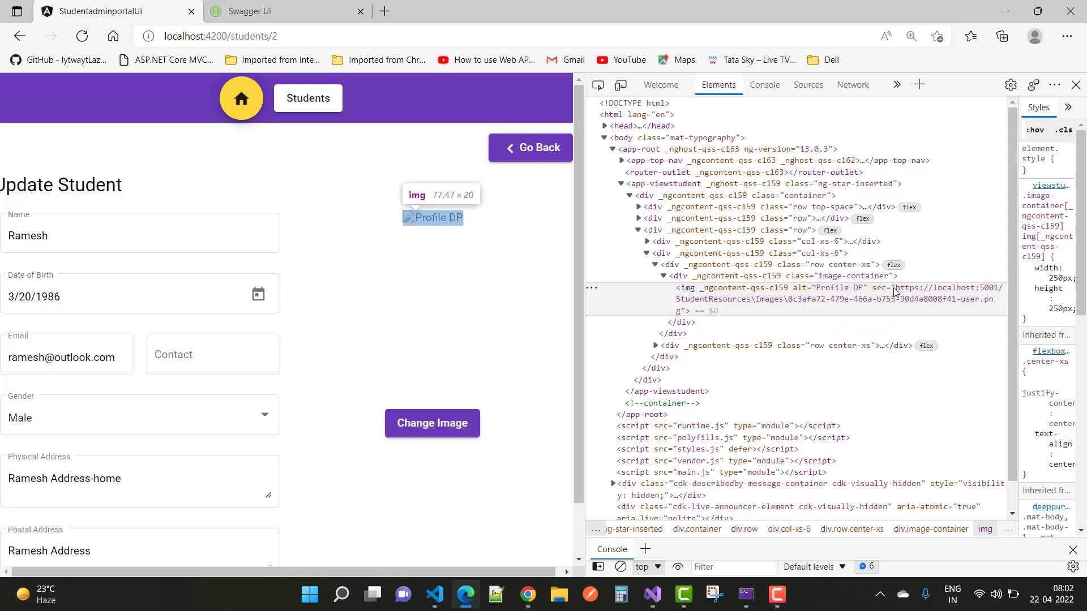
{"action": "mouse_move", "coordinate": [937, 299]}
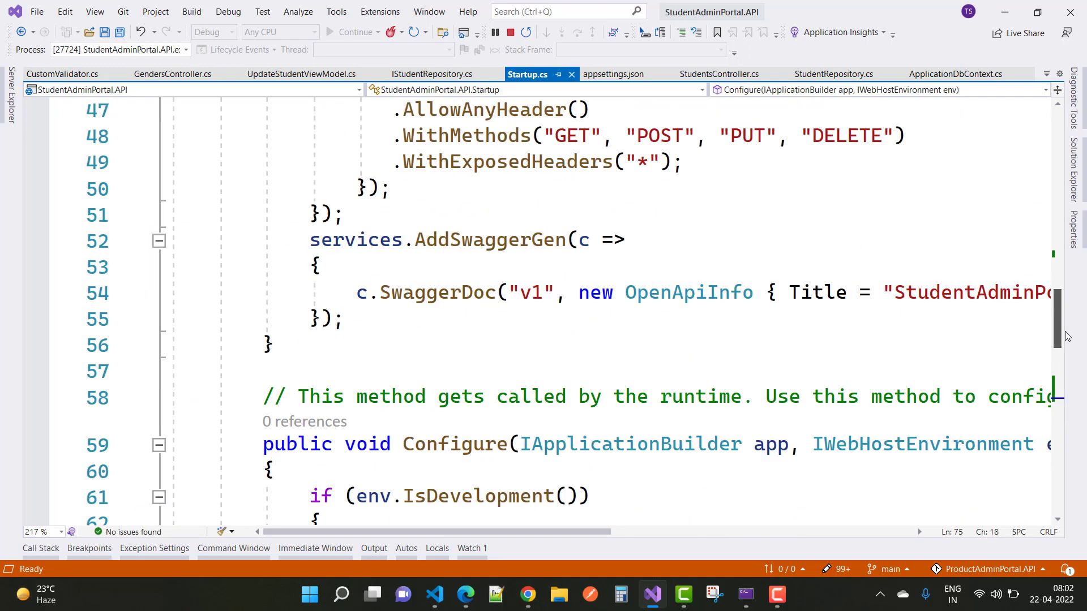
Select the commented-out app.UseStaticFiles block in Startup.cs's Configure method
{"action": "scroll", "scroll_direction": "down", "scroll_amount": 3}
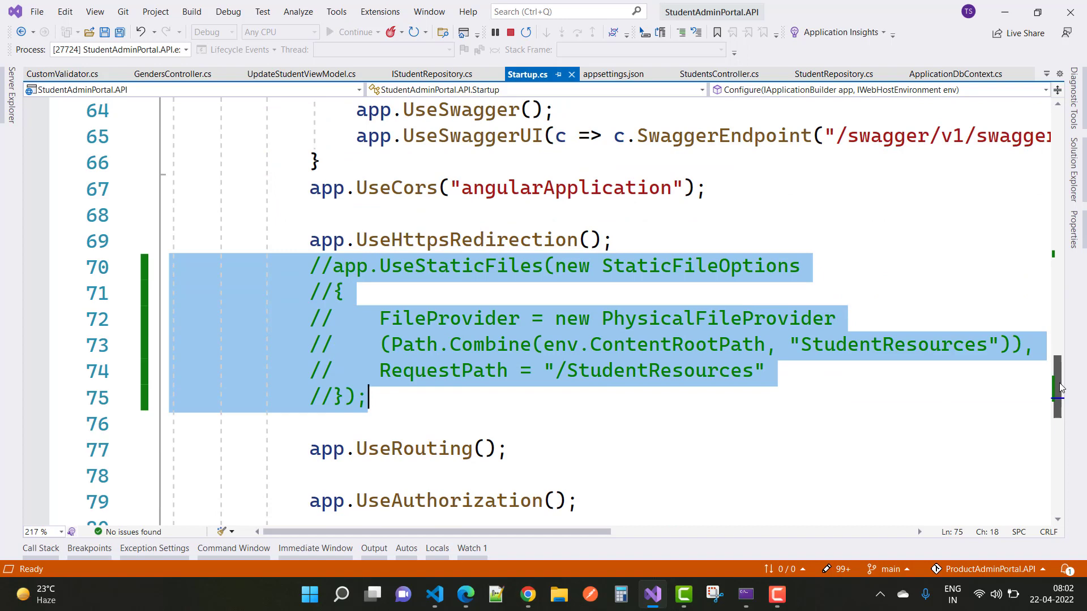
{"action": "left_click", "coordinate": [346, 292]}
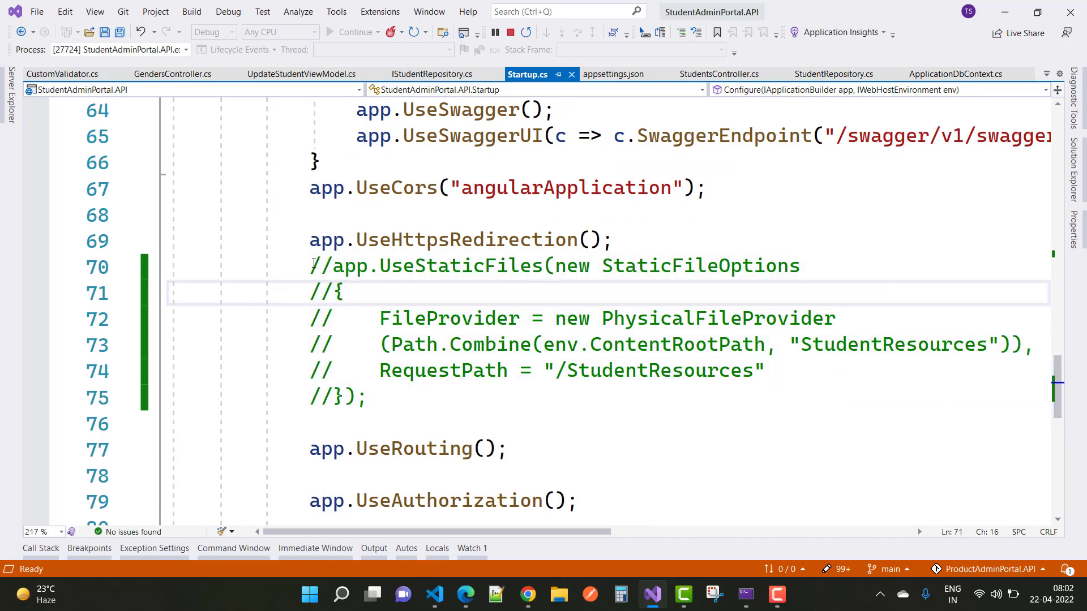
{"action": "left_click_drag", "start_coordinate": [310, 265], "coordinate": [366, 397]}
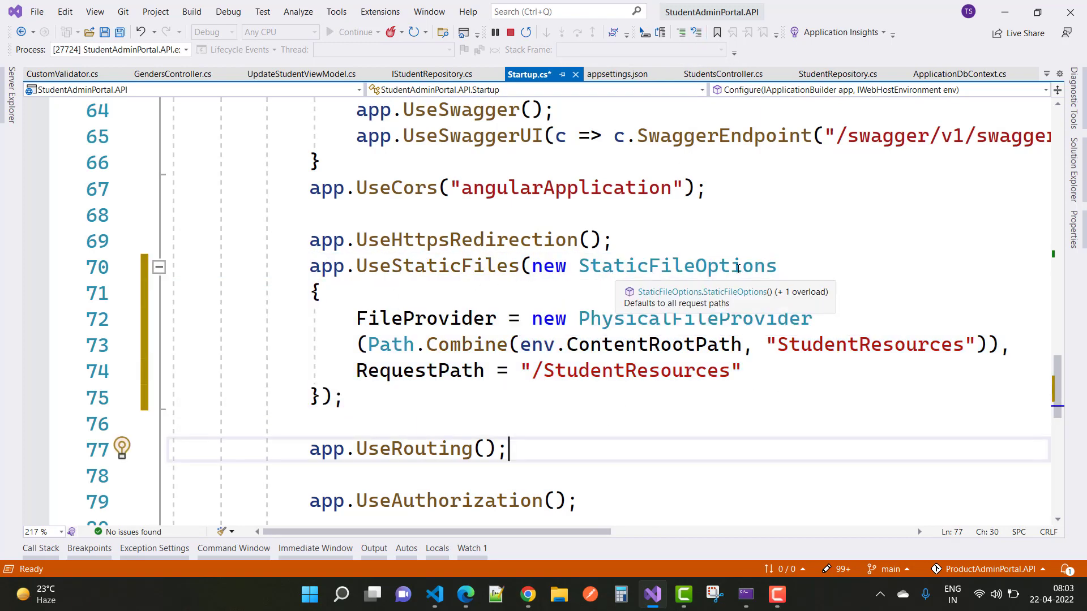
{"action": "mouse_move", "coordinate": [632, 326]}
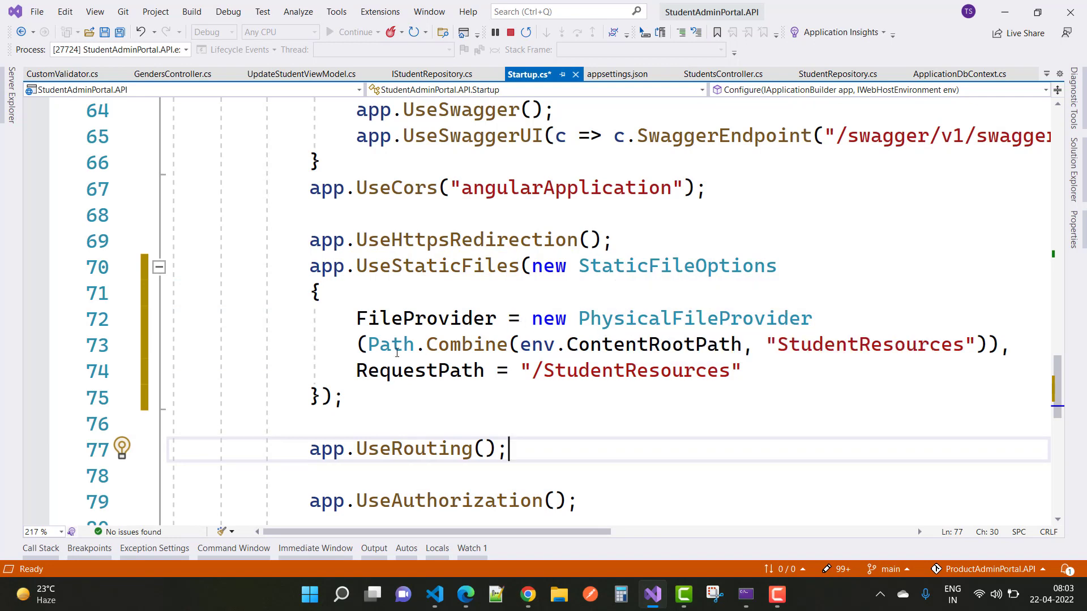
Review the uncommented block's env.ContentRootPath argument and '/StudentResources' request path
{"action": "left_click", "coordinate": [519, 345]}
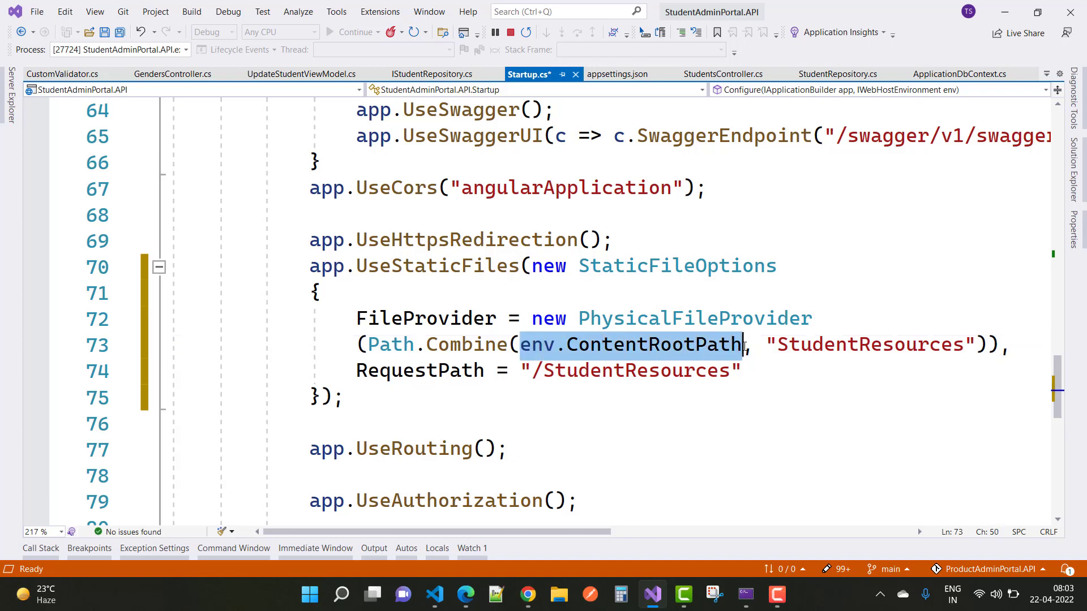
{"action": "left_click", "coordinate": [1075, 176]}
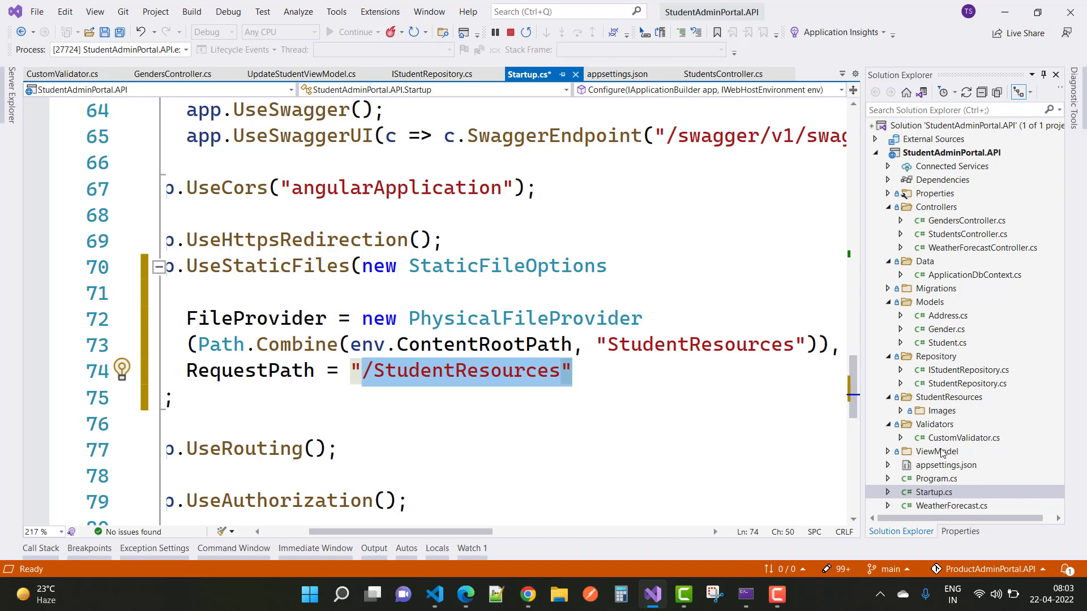
{"action": "mouse_move", "coordinate": [945, 400]}
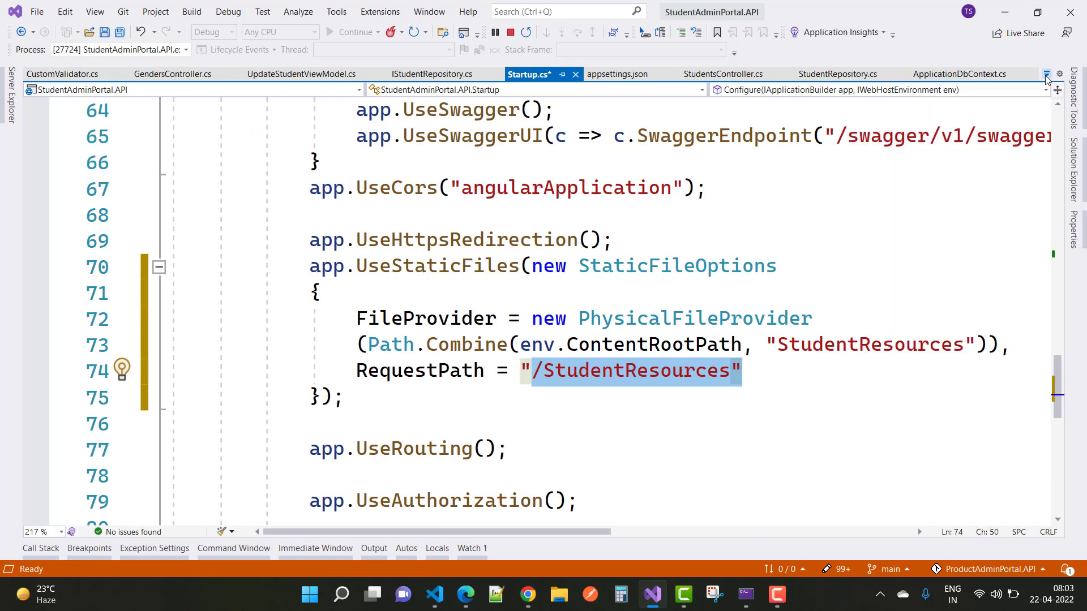
{"action": "mouse_move", "coordinate": [406, 266]}
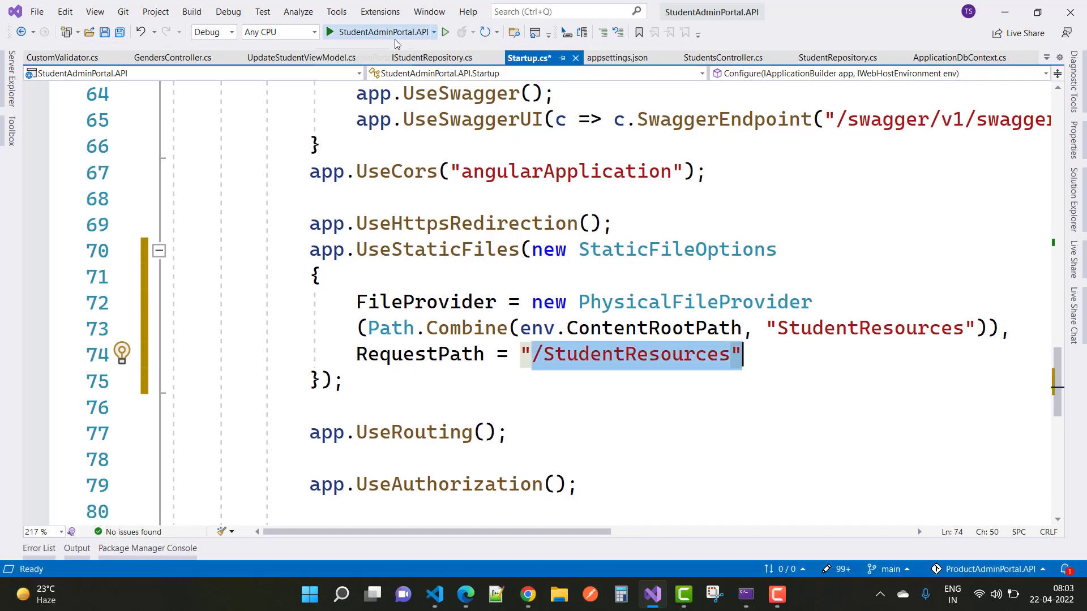
Run StudentAdminPortal.API under the debugger with the updated static files configuration
{"action": "left_click", "coordinate": [327, 32]}
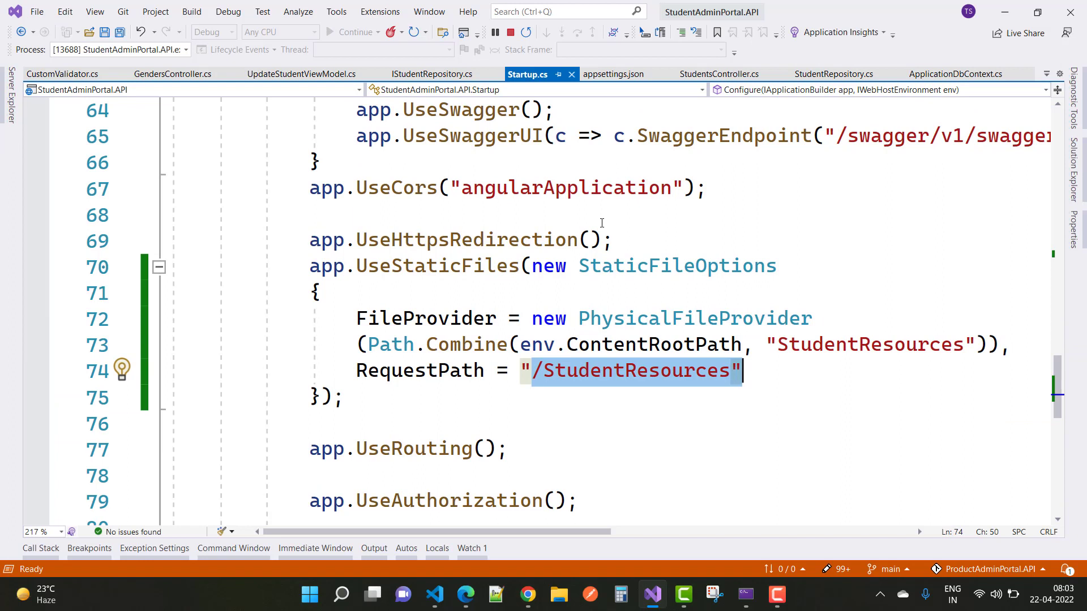
{"action": "mouse_move", "coordinate": [371, 388]}
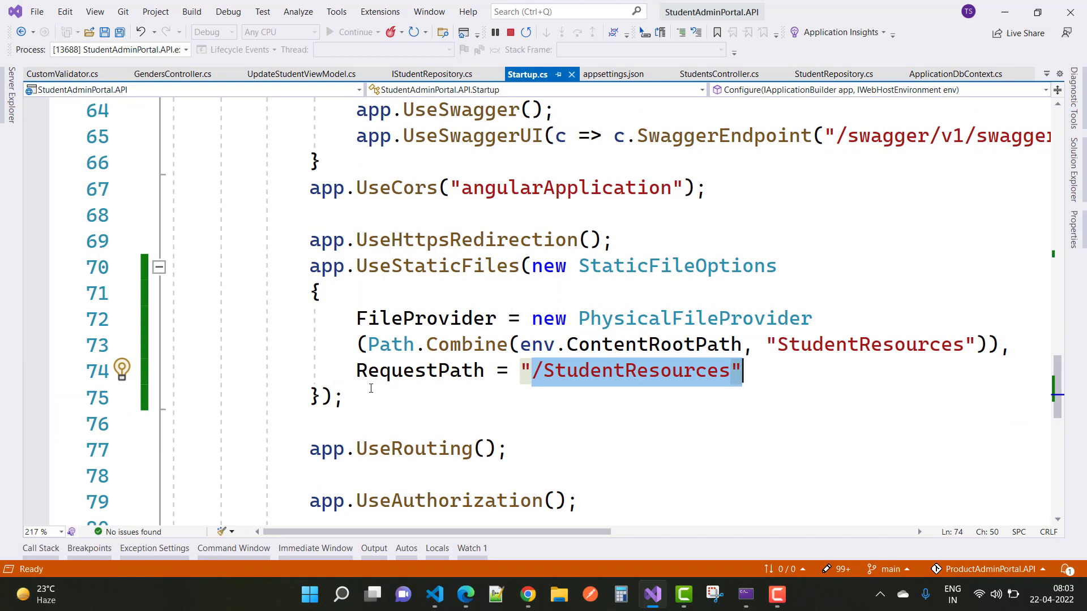
{"action": "mouse_move", "coordinate": [504, 284]}
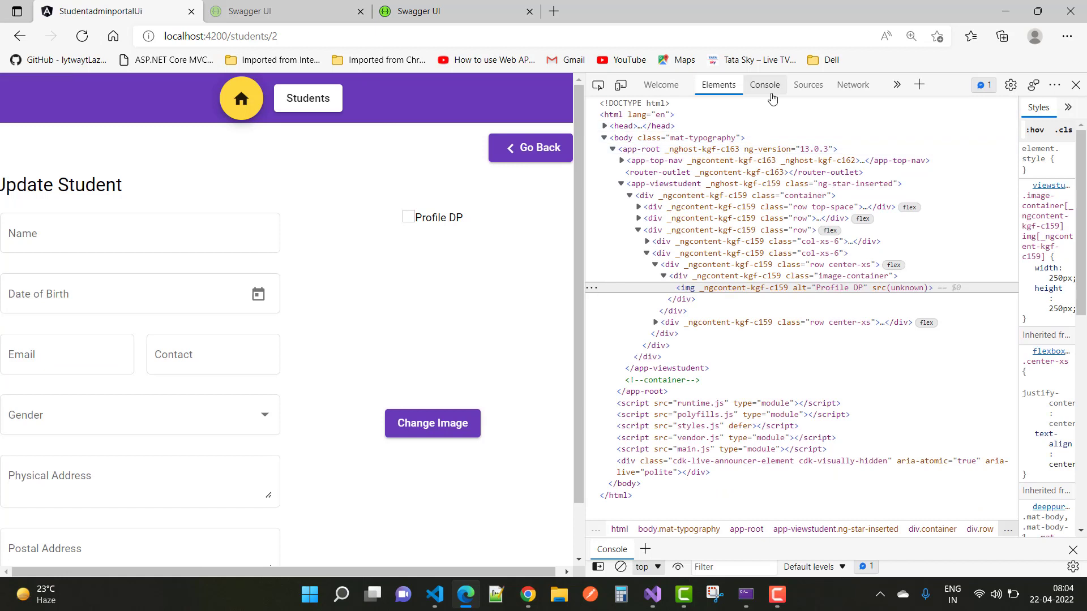
Confirm the reloaded page's console shows no 404 image errors
{"action": "left_click", "coordinate": [764, 84]}
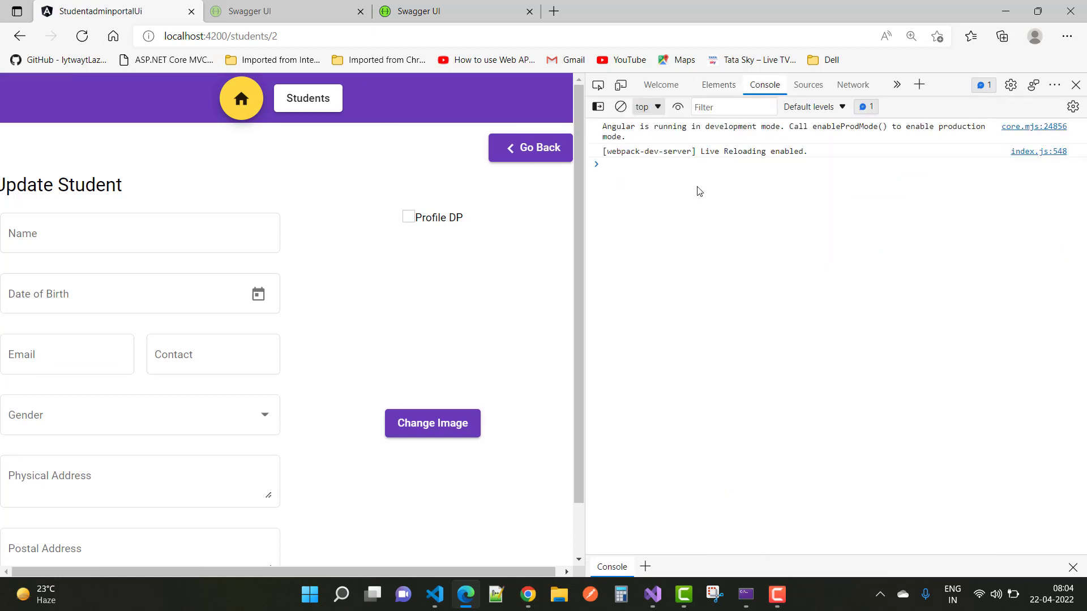